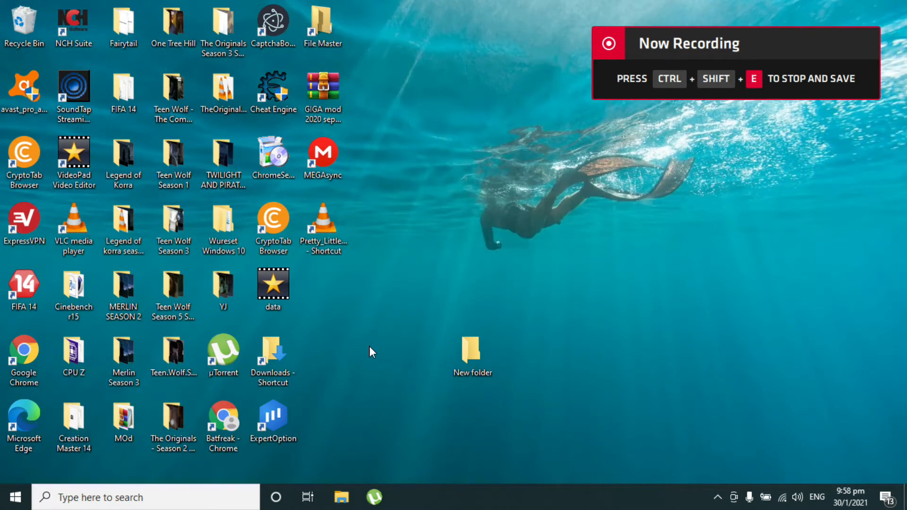
Launch Chrome from the desktop shortcut and paste the copied 123animes link into the address bar.
click(23, 354)
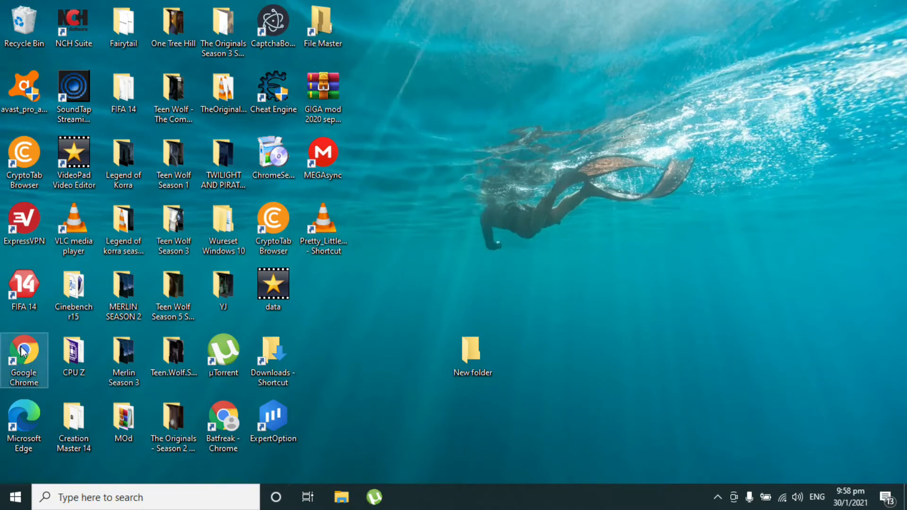
double_click(24, 355)
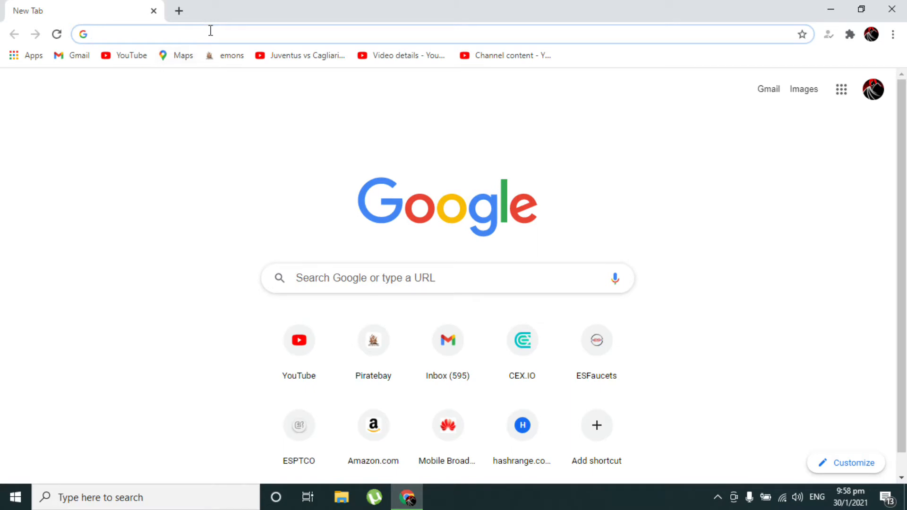
right_click(210, 34)
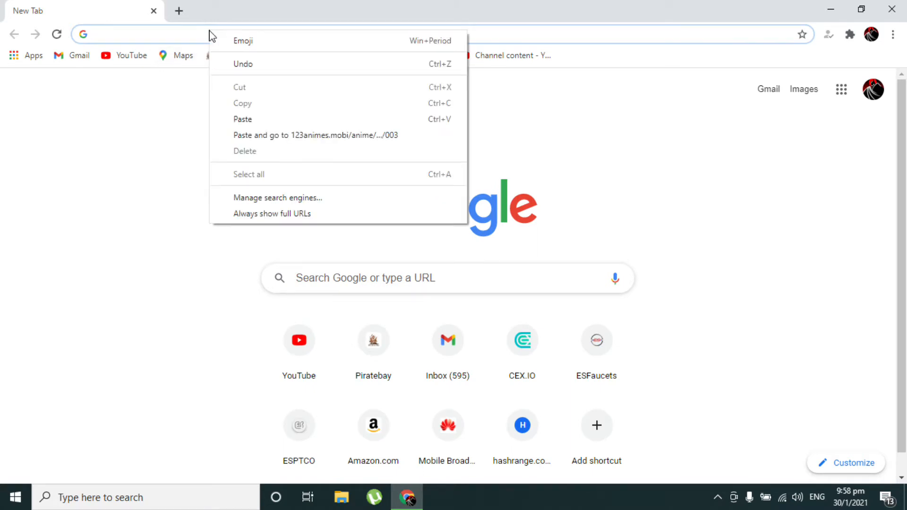
mouse_move(254, 135)
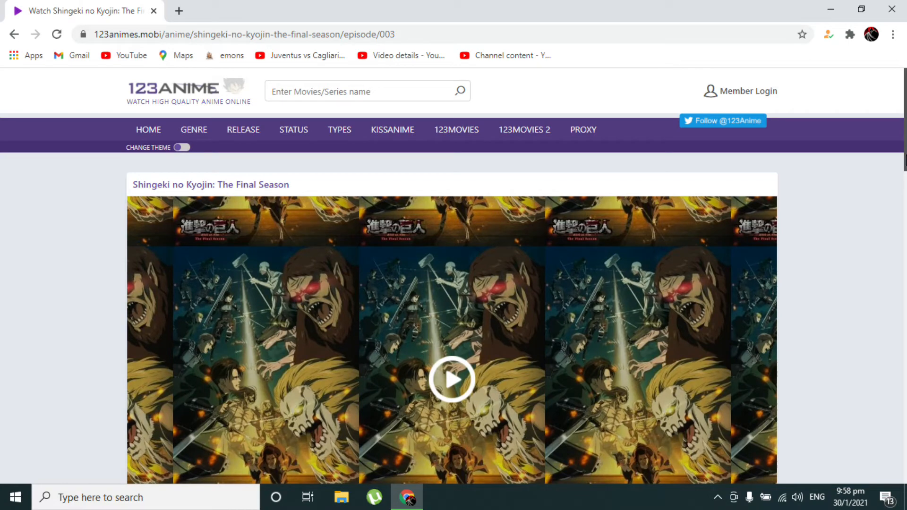
Scroll down the series page and open episode 002 under the F5-HQ server.
scroll(down, 3)
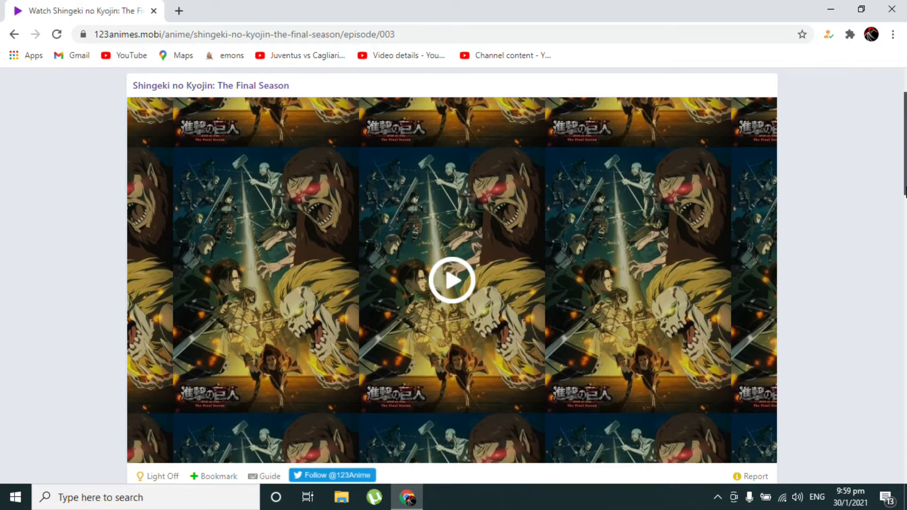
scroll(down, 3)
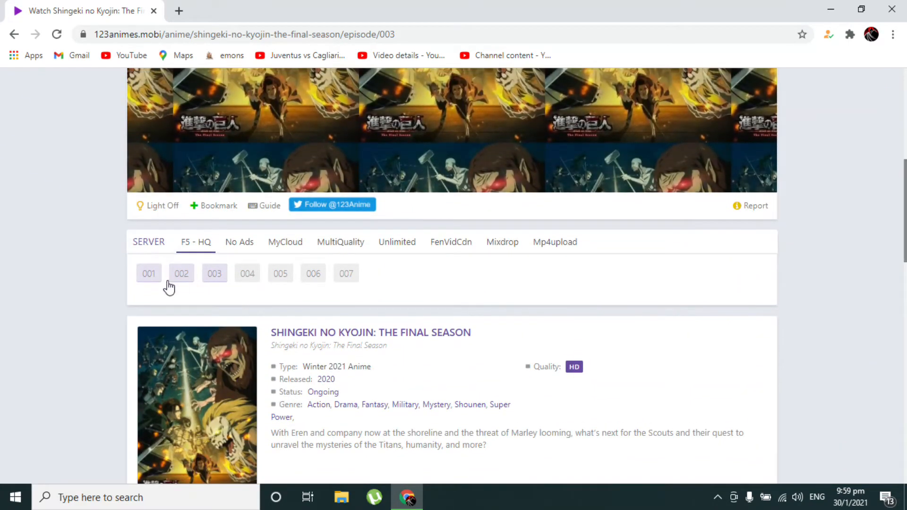
click(181, 273)
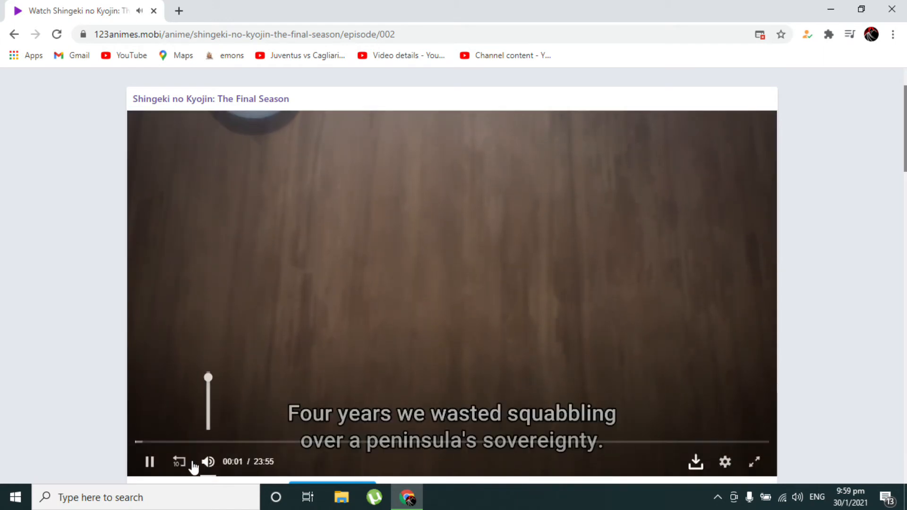
Mute the episode, jump along the seek bar to about 17:31, and pause it.
click(207, 461)
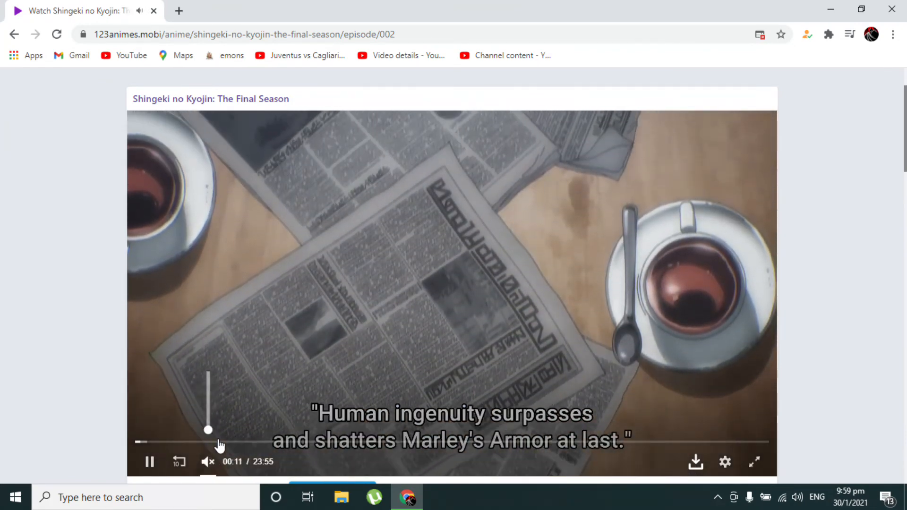
click(254, 442)
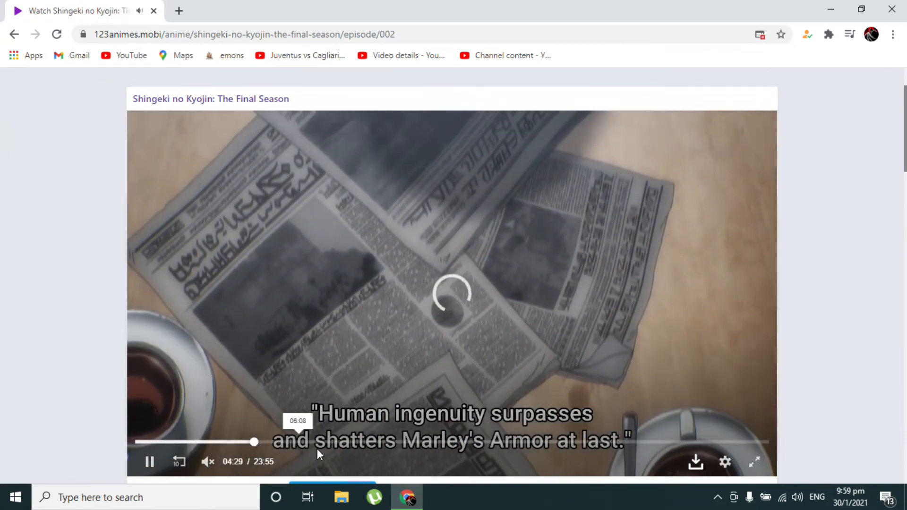
click(408, 442)
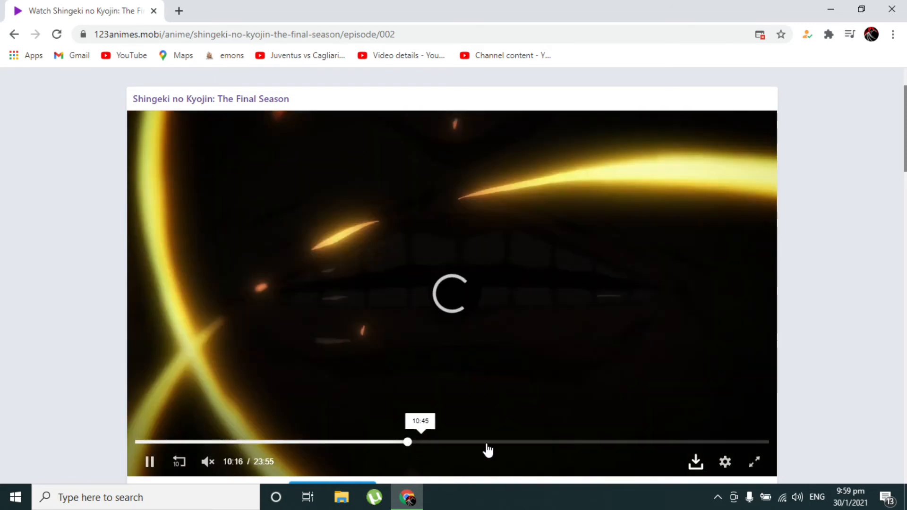
click(564, 442)
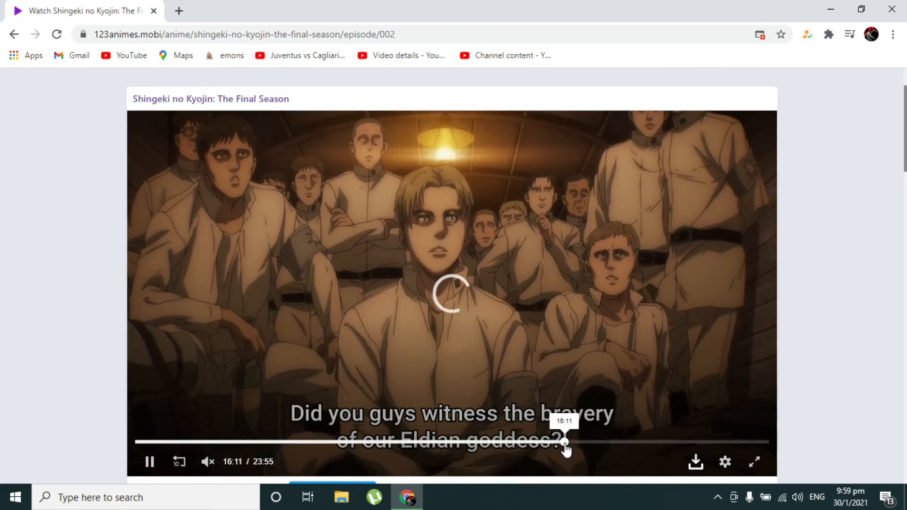
click(564, 442)
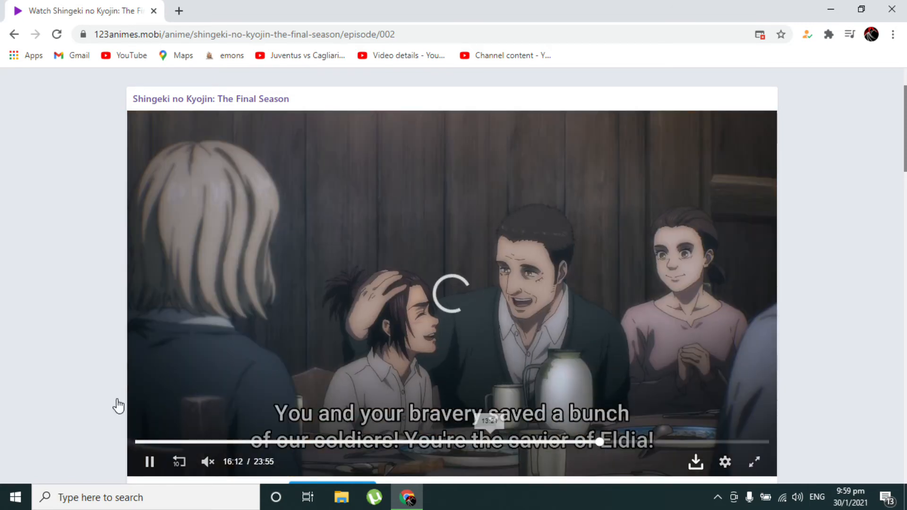
click(149, 461)
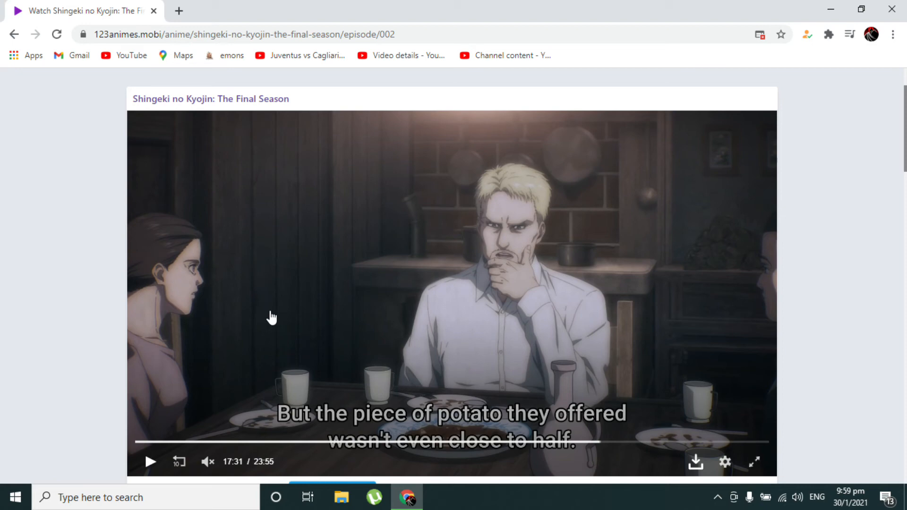
mouse_move(341, 177)
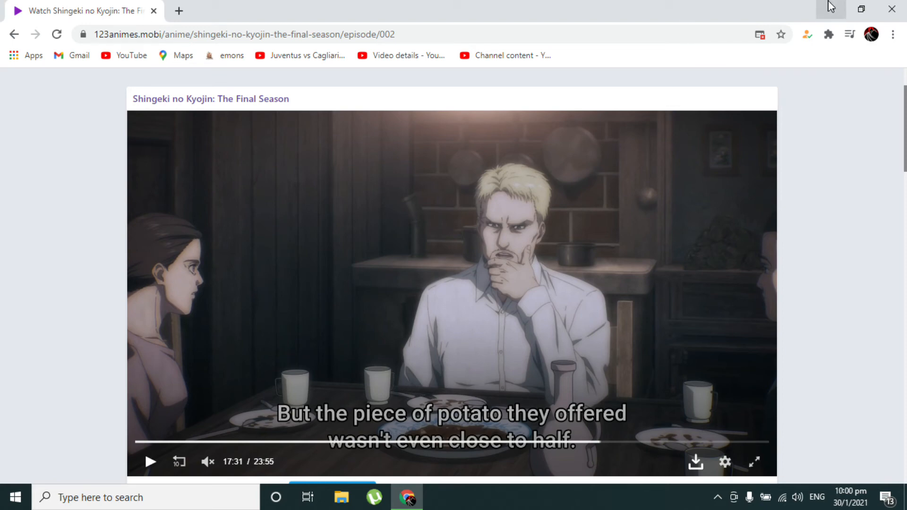
mouse_move(828, 8)
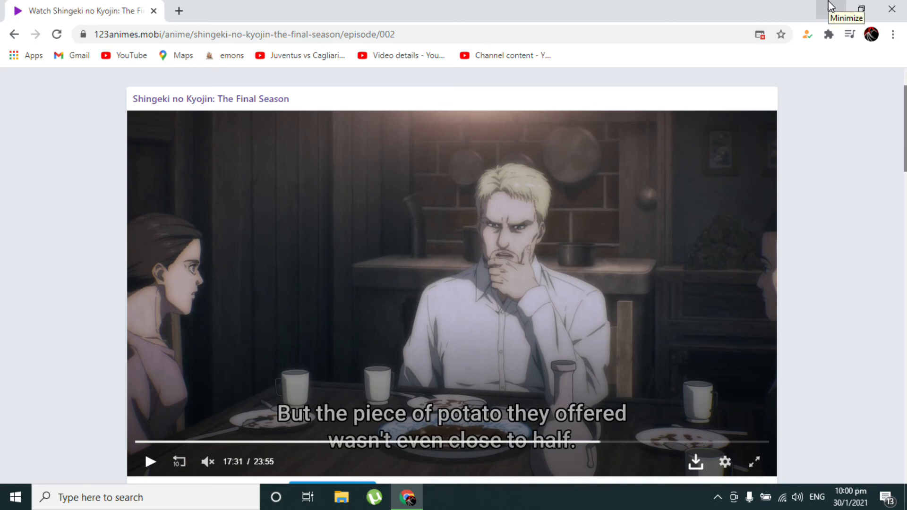
mouse_move(831, 6)
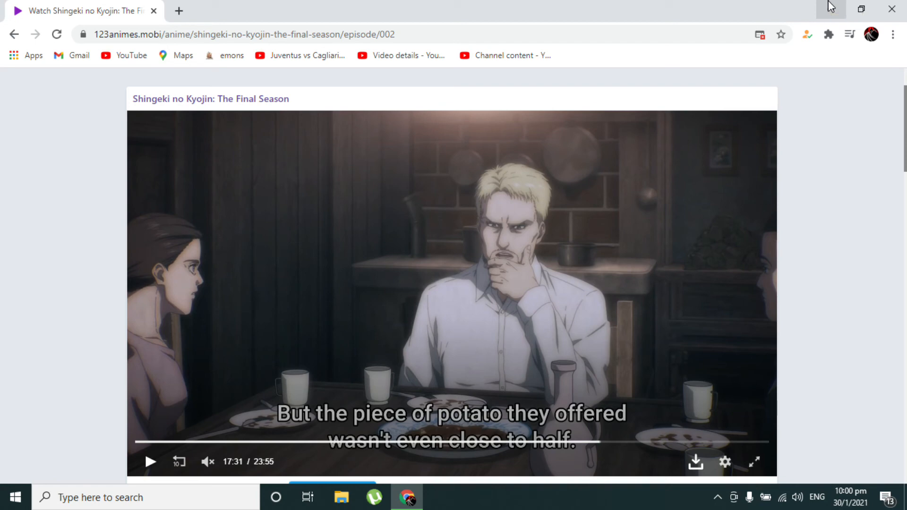